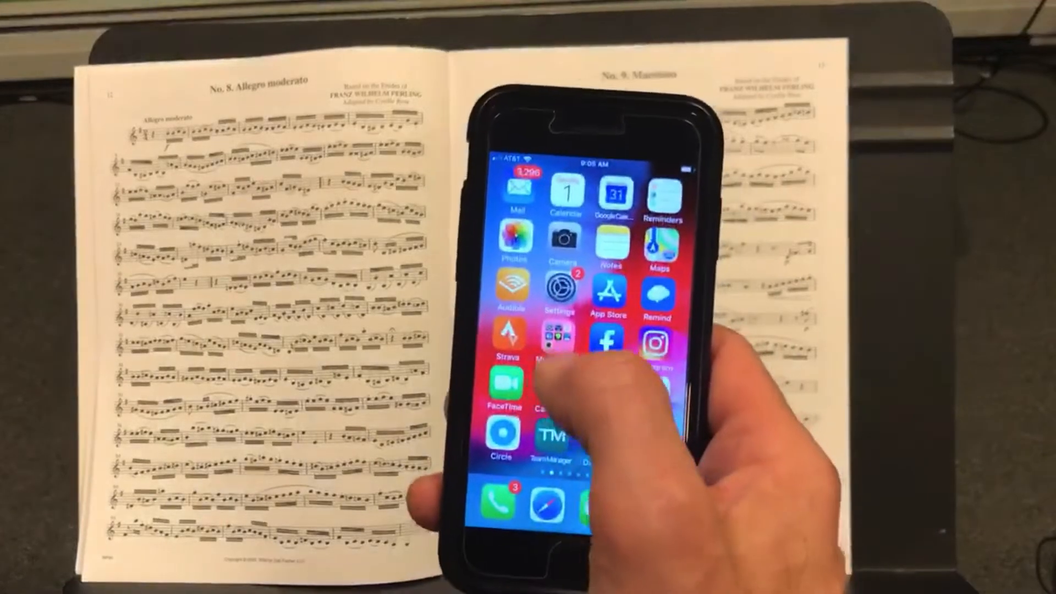
Step: Launch PlayScore 2 and capture the No. 9 Maestoso page as a new scanned score
{"action": "left_click", "coordinate": [559, 337]}
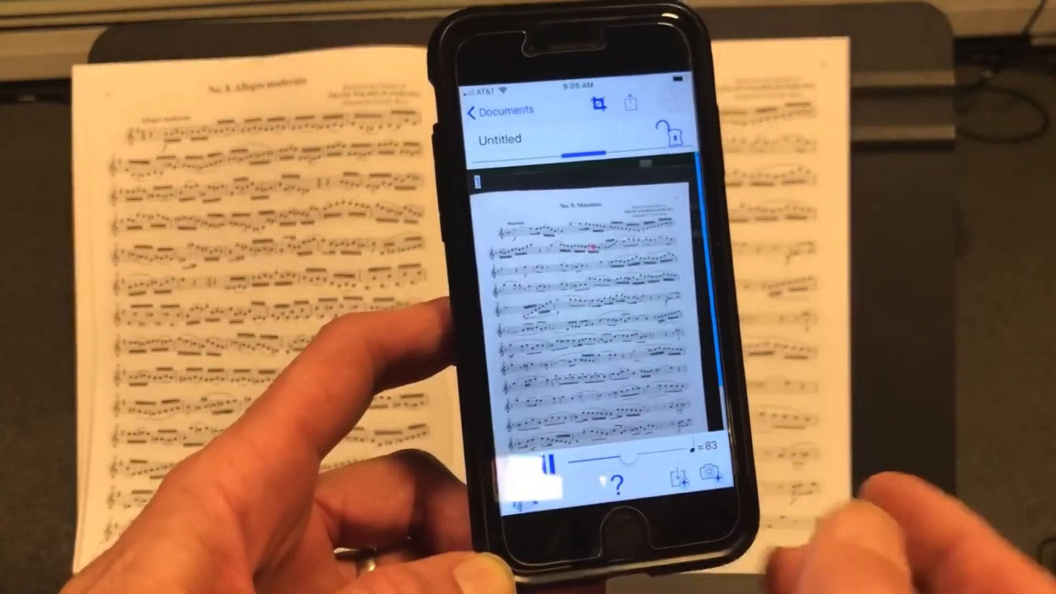
Step: Rename the untitled score to 'Rose 9' and bring up the Save file sheet
{"action": "left_click", "coordinate": [539, 470]}
{"action": "type", "text": "Rose 9"}
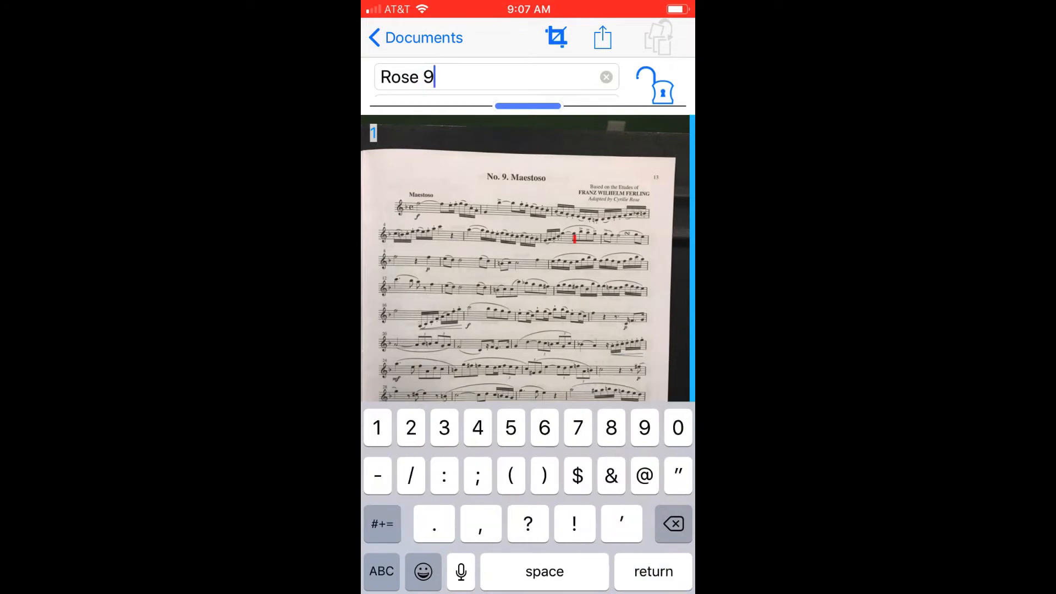
{"action": "left_click", "coordinate": [602, 37]}
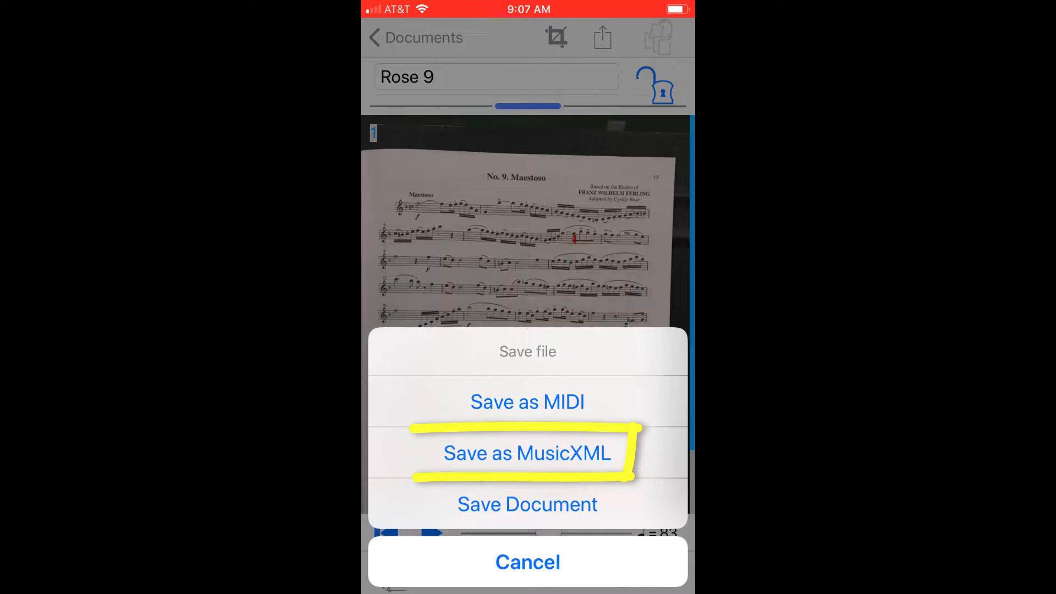
Step: Save the score as MusicXML and attach Rose9.xml to a new Mail message
{"action": "left_click", "coordinate": [527, 452]}
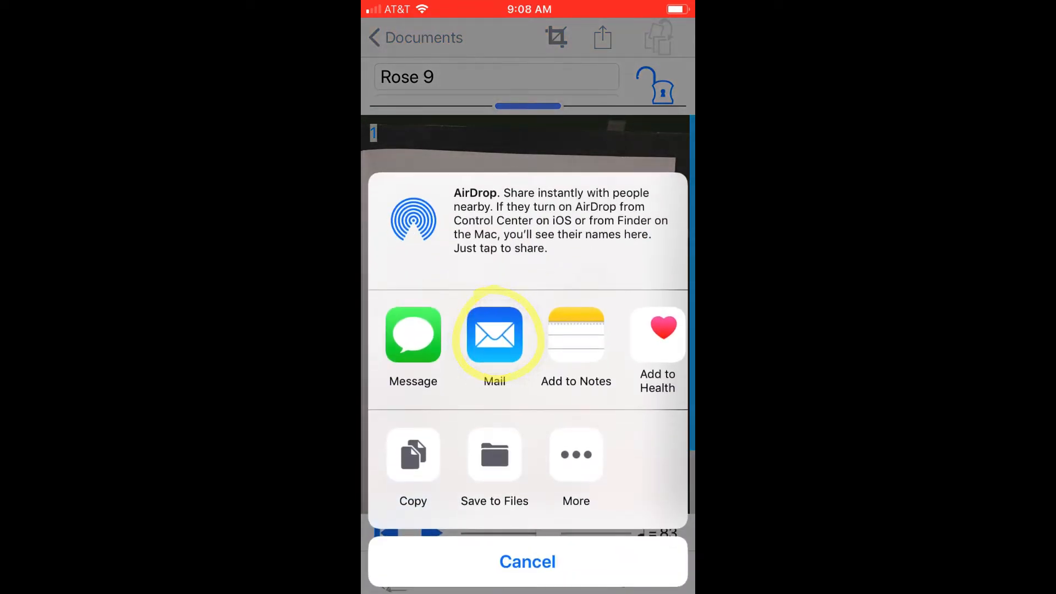
{"action": "left_click", "coordinate": [494, 333]}
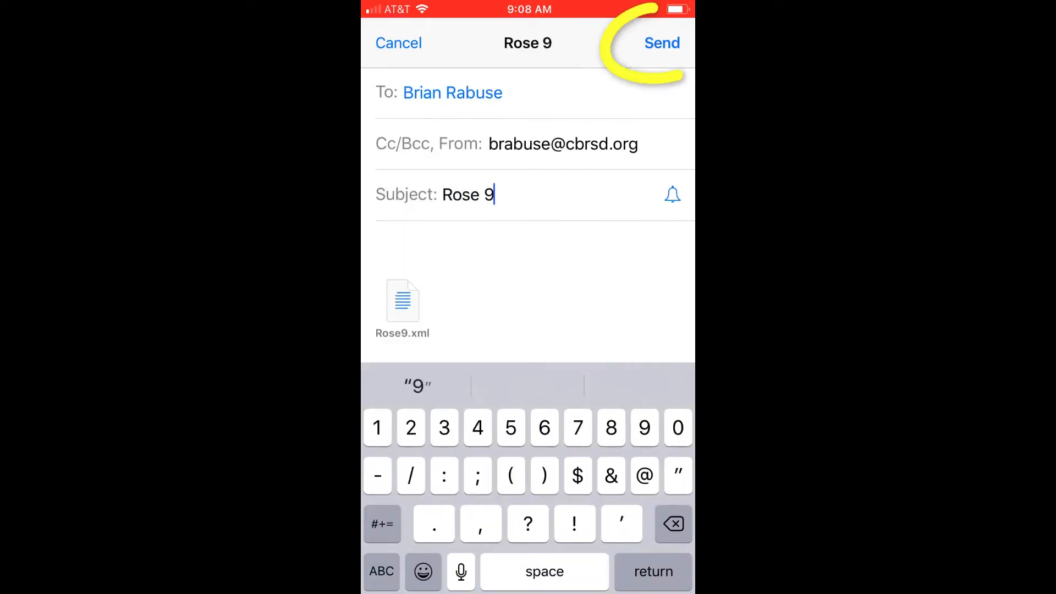
Step: Send the 'Rose 9' email with the Rose9.xml attachment
{"action": "left_click", "coordinate": [661, 43]}
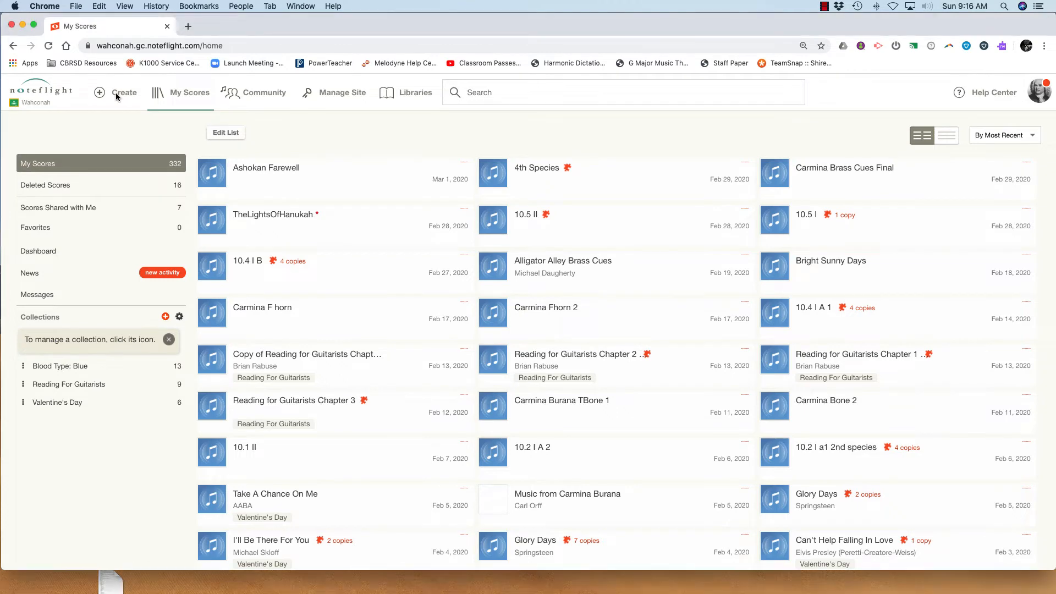
Step: Create a new Noteflight score by importing Rose9.xml, producing the 'Rose9' notation
{"action": "left_click", "coordinate": [124, 92]}
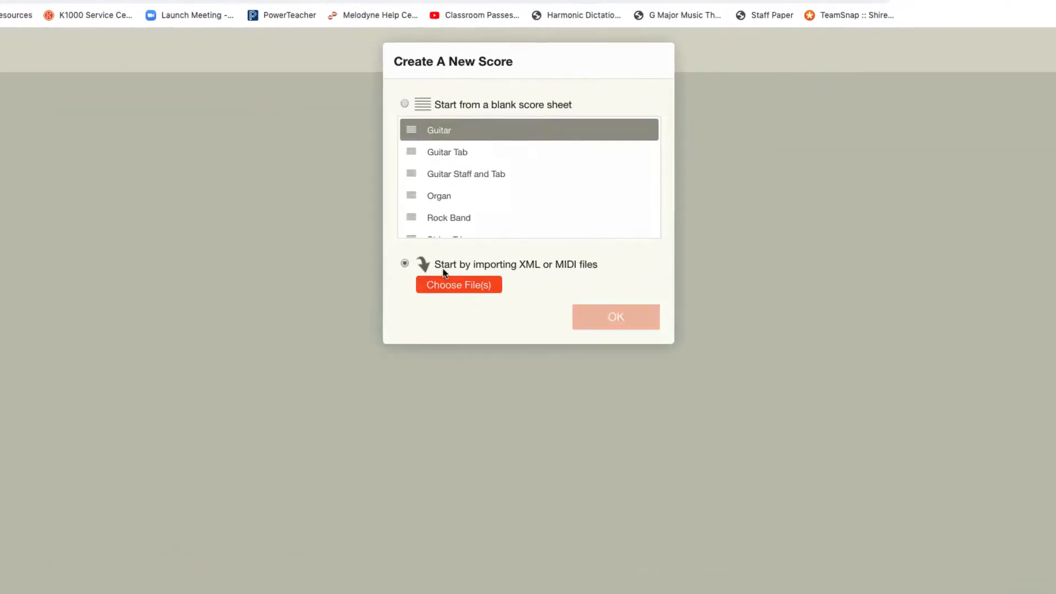
{"action": "left_click", "coordinate": [405, 263]}
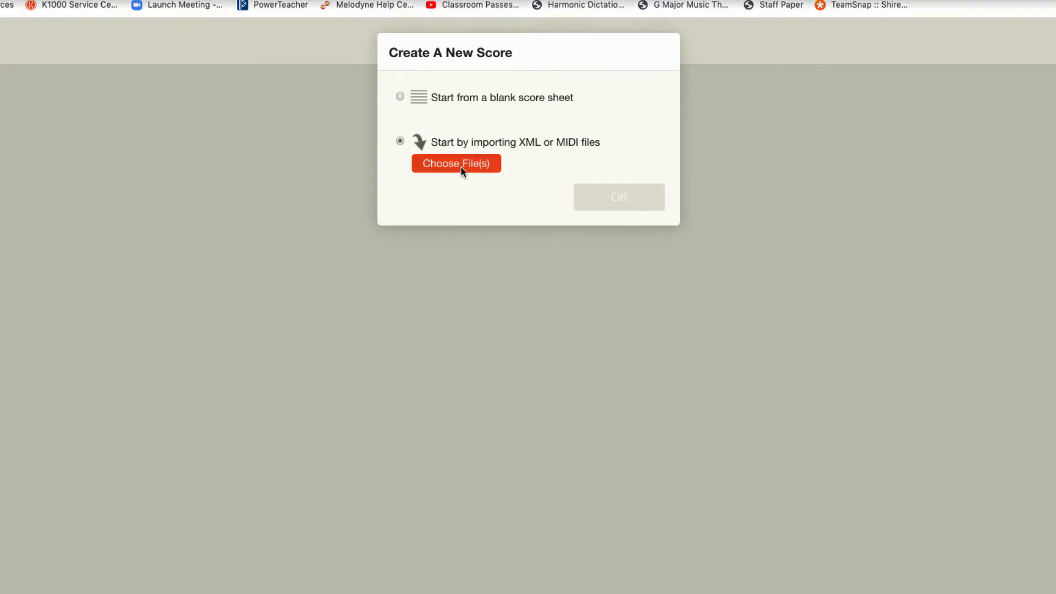
{"action": "left_click", "coordinate": [456, 162]}
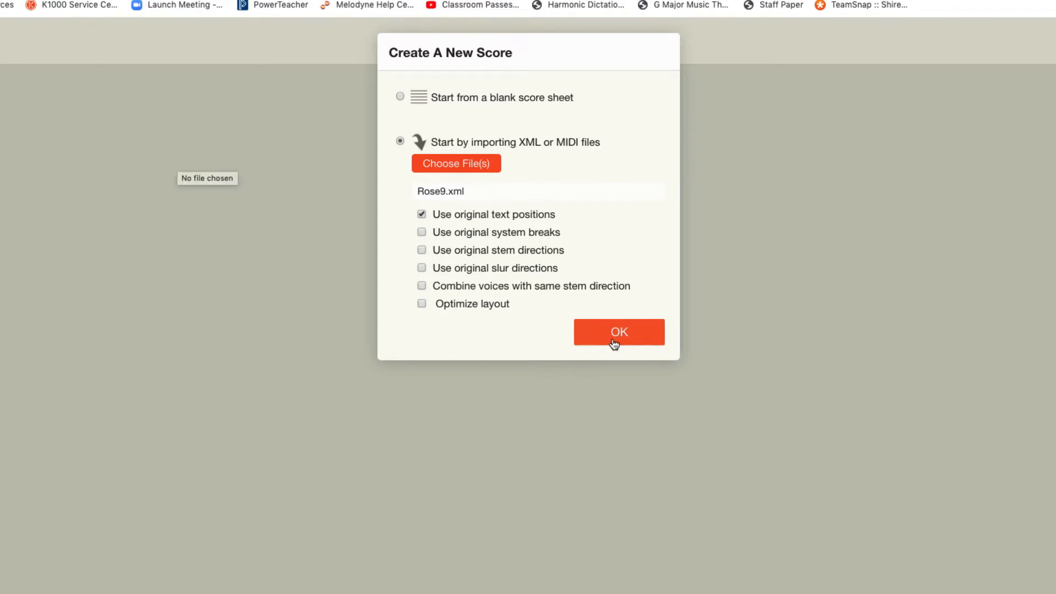
{"action": "left_click", "coordinate": [617, 331]}
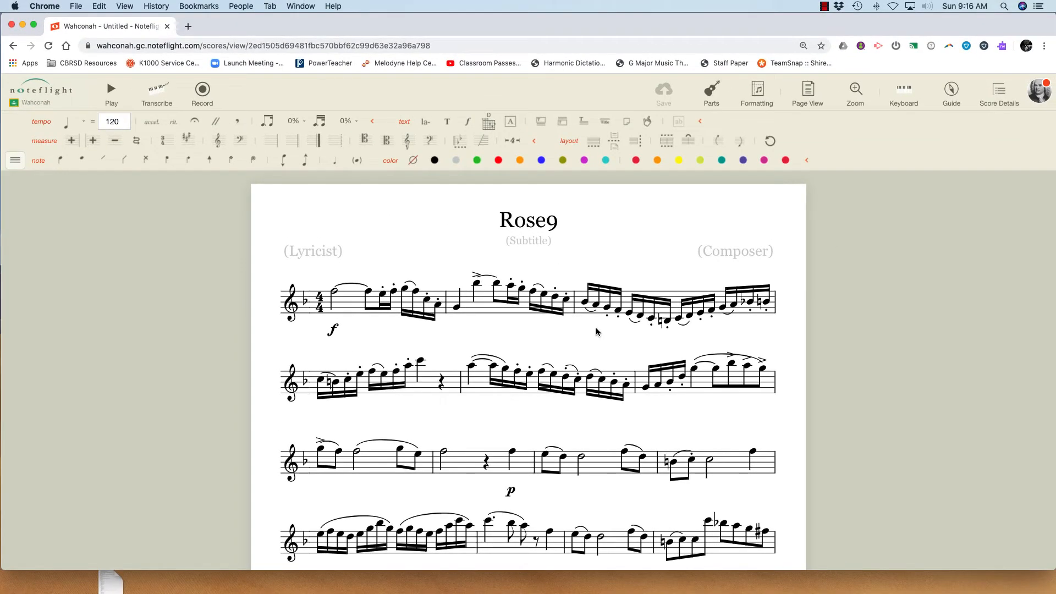
{"action": "left_click", "coordinate": [110, 89]}
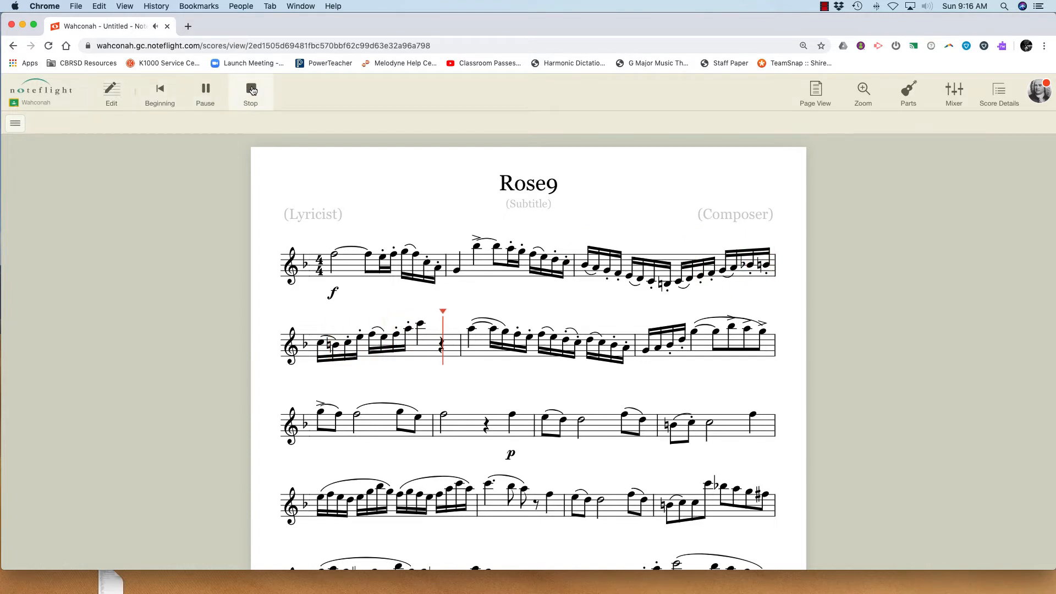
{"action": "left_click", "coordinate": [250, 92]}
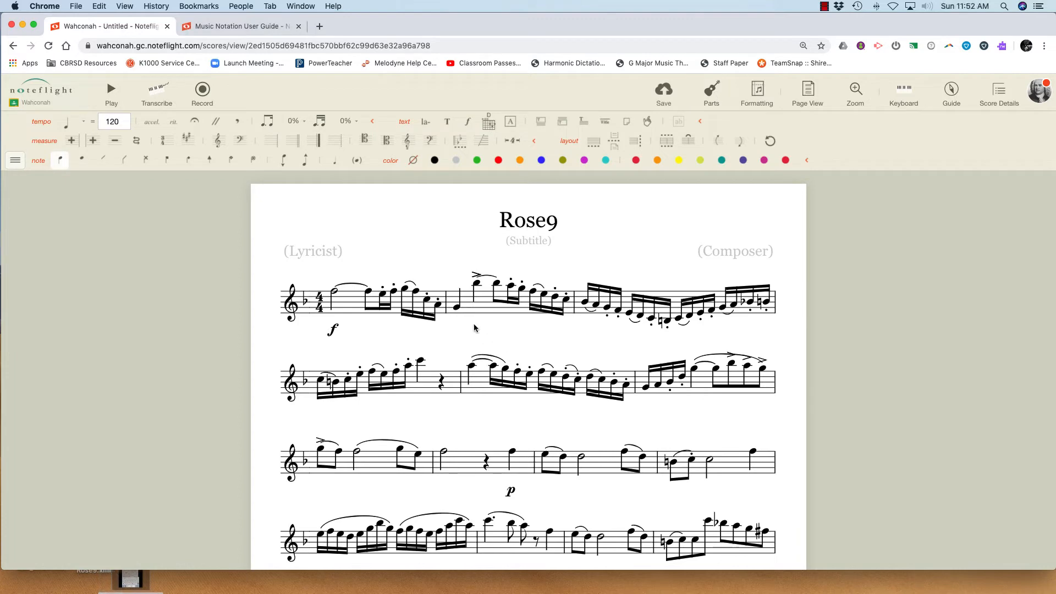
{"action": "mouse_move", "coordinate": [538, 394]}
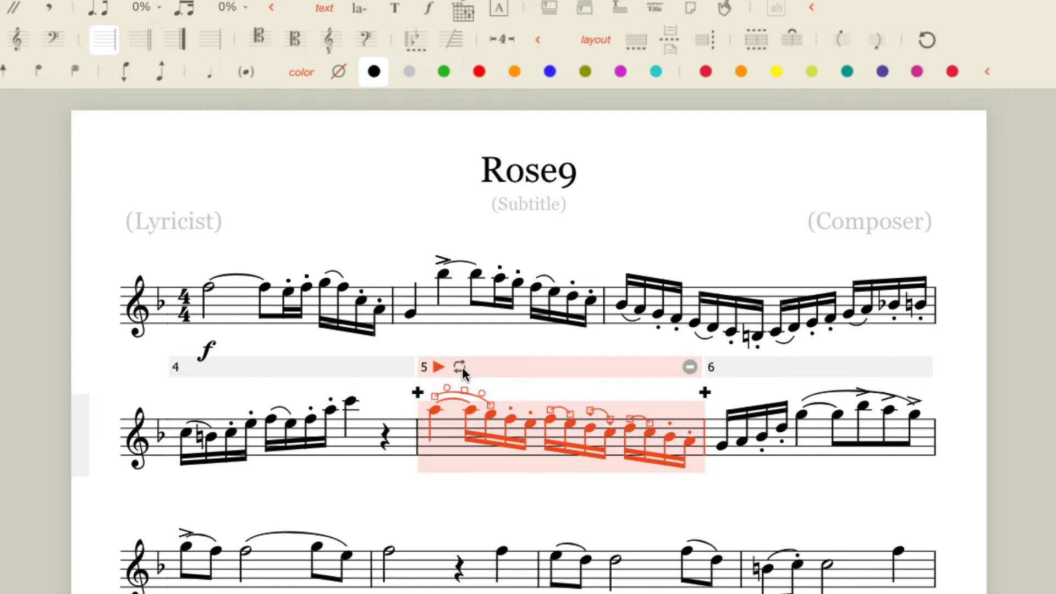
{"action": "mouse_move", "coordinate": [794, 431]}
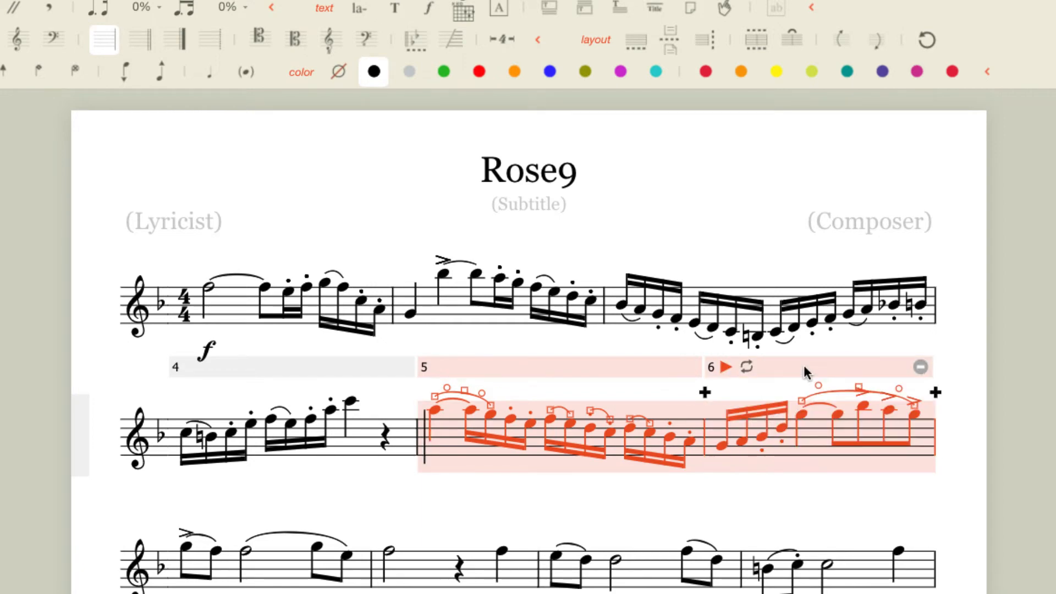
{"action": "mouse_move", "coordinate": [756, 381]}
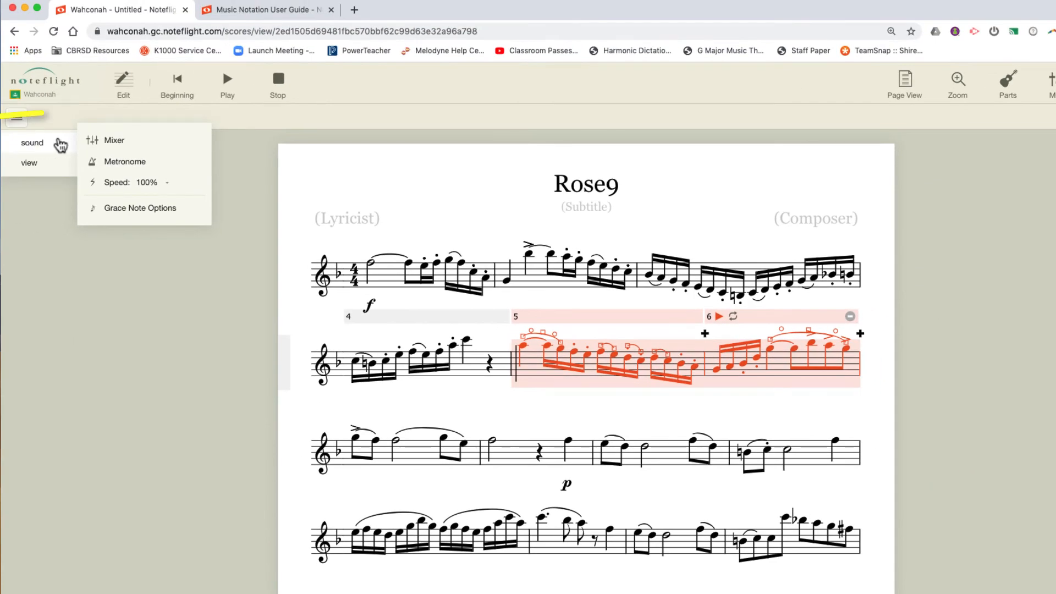
Step: Lower playback speed to 70% and play the looped measures 5–6, then stop
{"action": "left_click", "coordinate": [130, 183]}
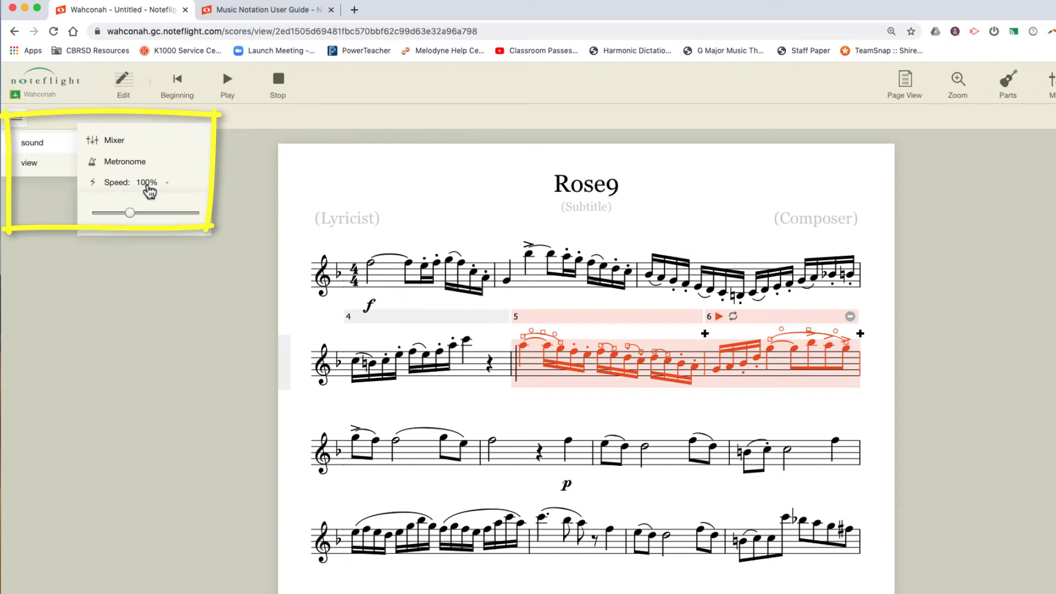
{"action": "left_click_drag", "start_coordinate": [128, 212], "coordinate": [110, 214]}
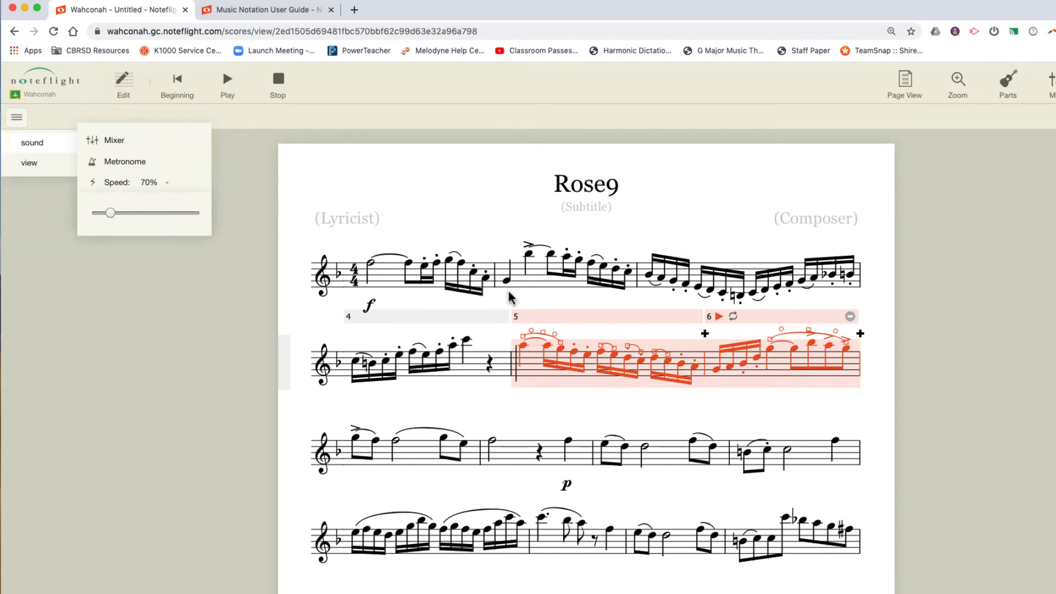
{"action": "left_click", "coordinate": [227, 80]}
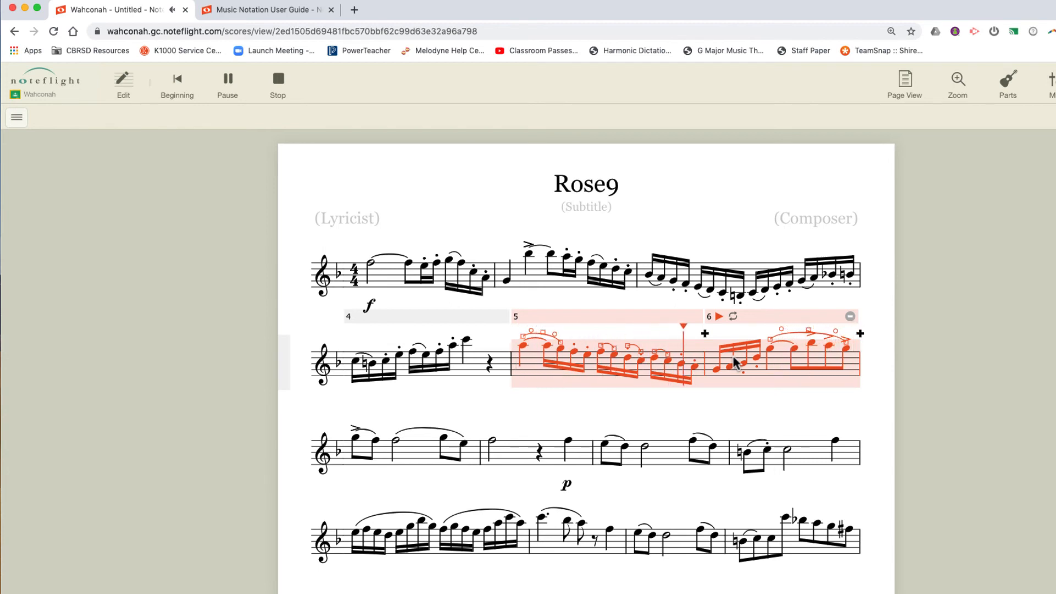
{"action": "left_click", "coordinate": [227, 80]}
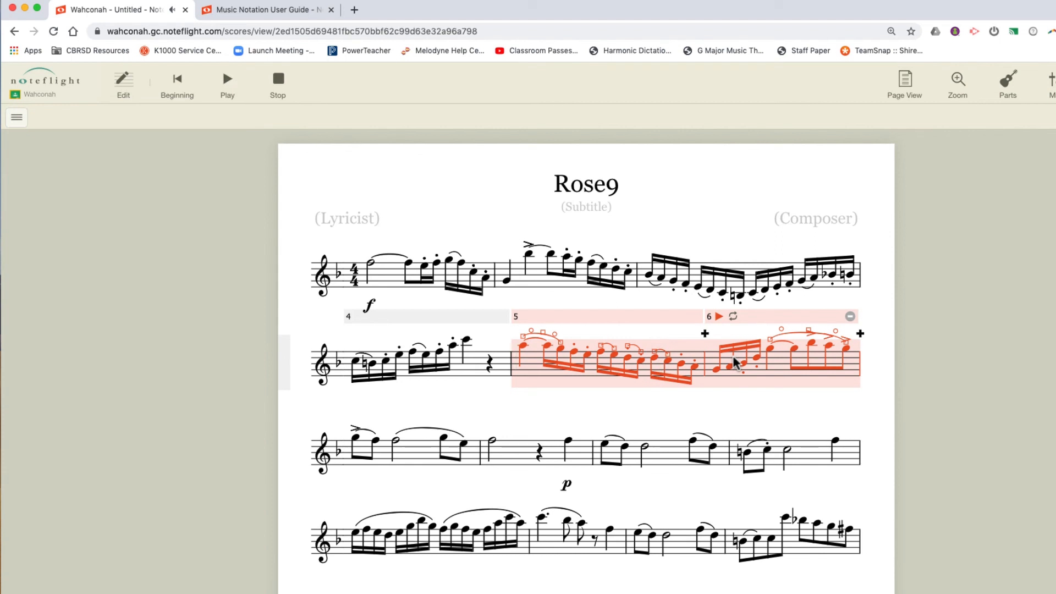